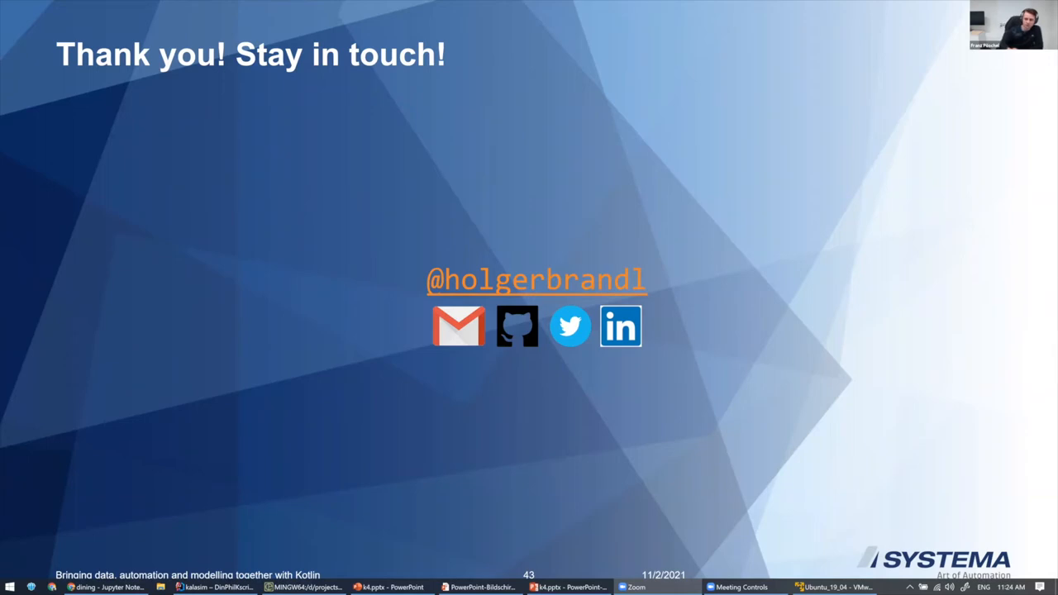
mouse_move(131, 190)
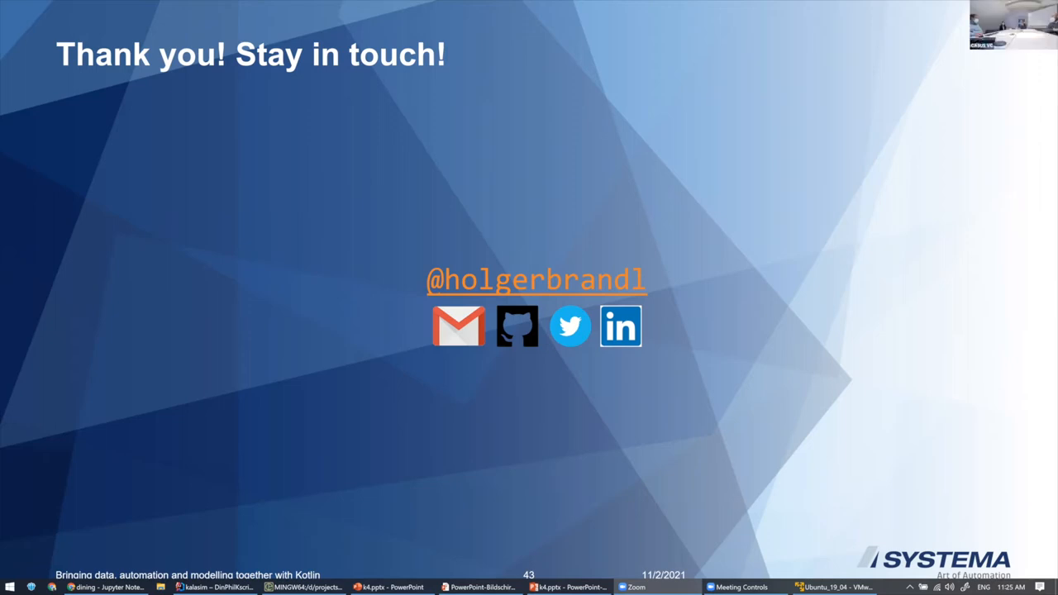
mouse_move(814, 99)
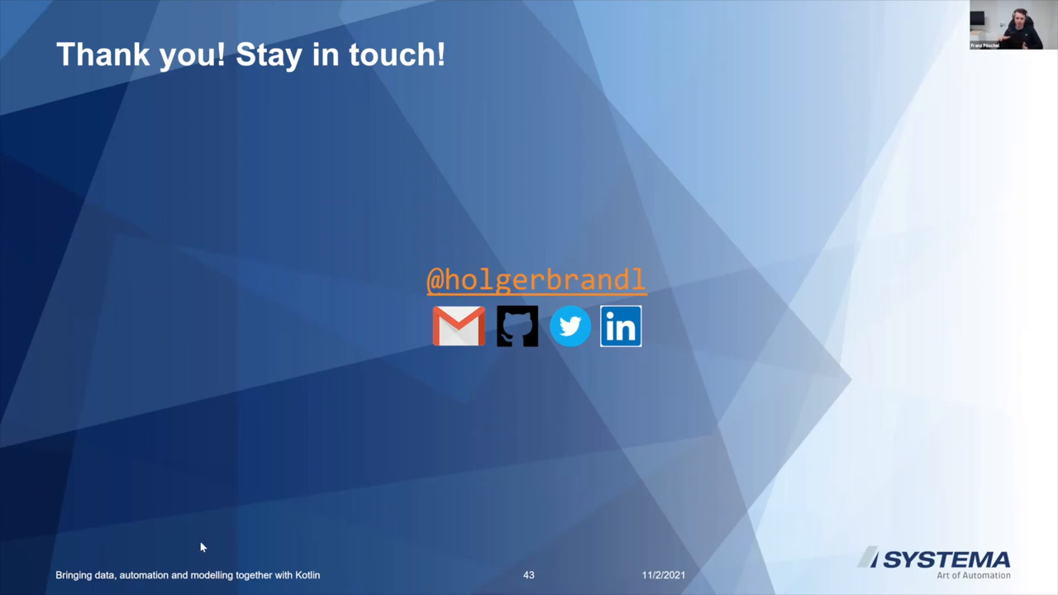
Exit the slideshow after reaching the 'Thank you! Stay in touch!' closing slide.
key("Escape")
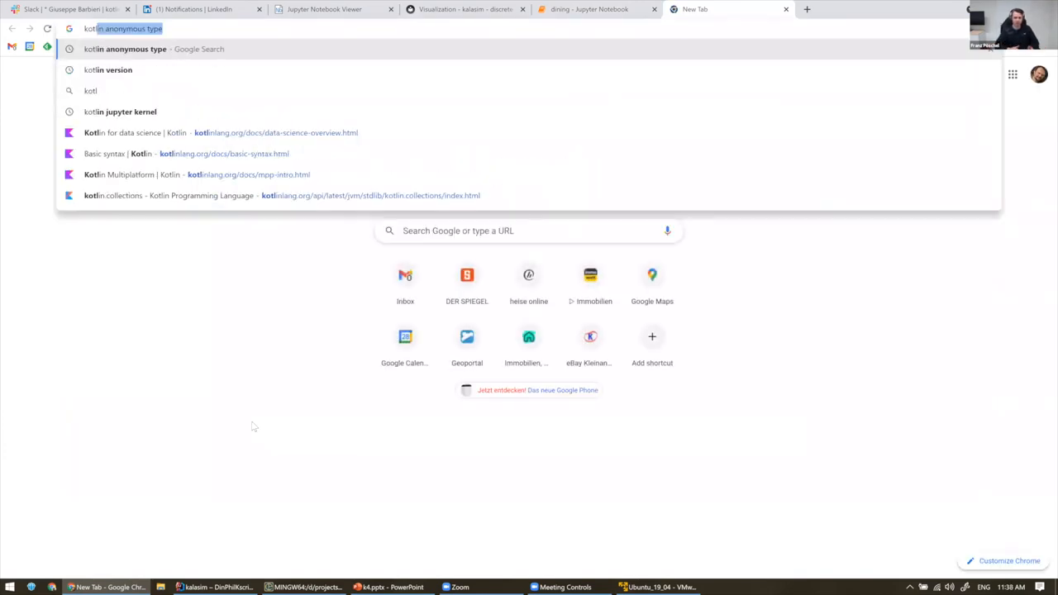
Search 'kotlin mult' and expand the Multiplatform programming section in the docs sidebar.
type("kotlin mult")
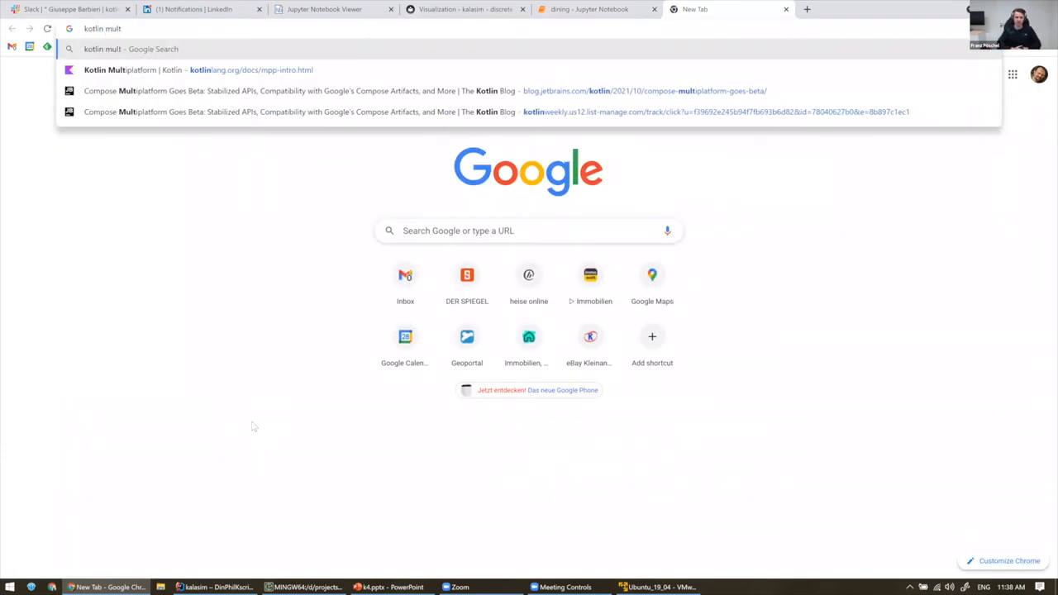
type("ig")
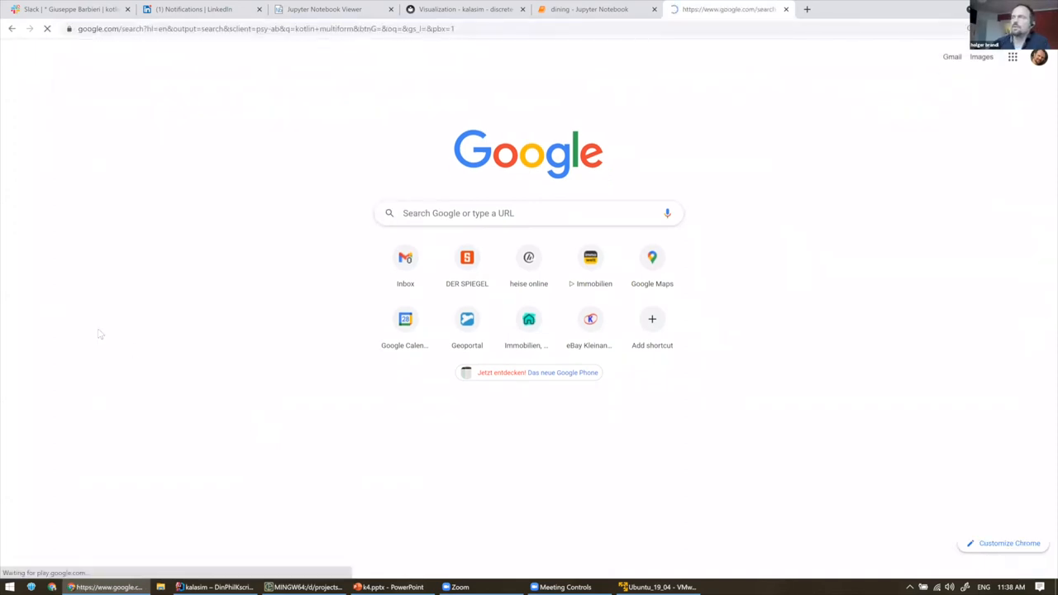
mouse_move(172, 150)
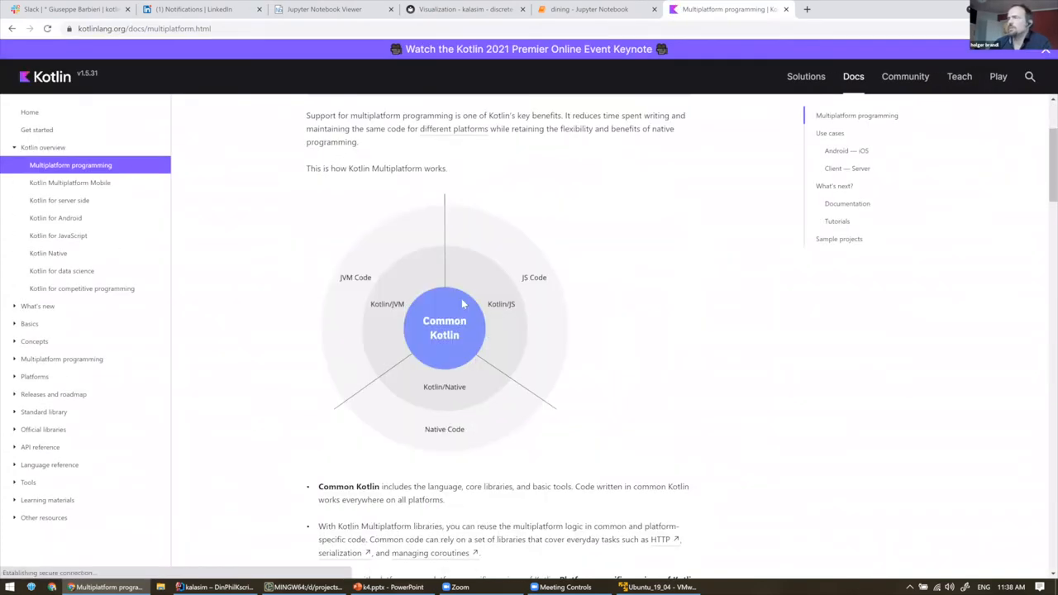
mouse_move(494, 364)
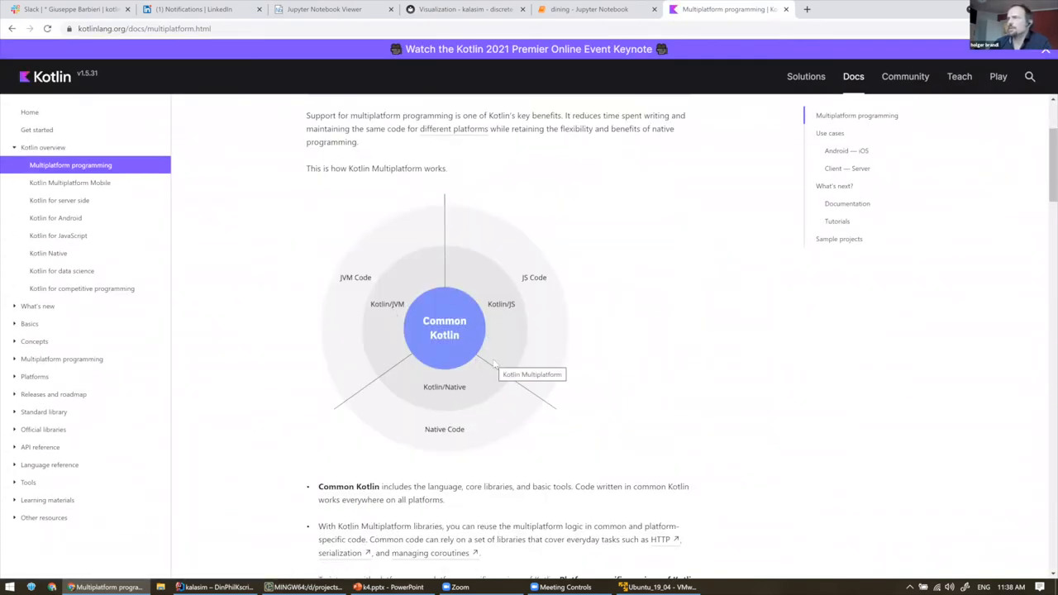
mouse_move(182, 288)
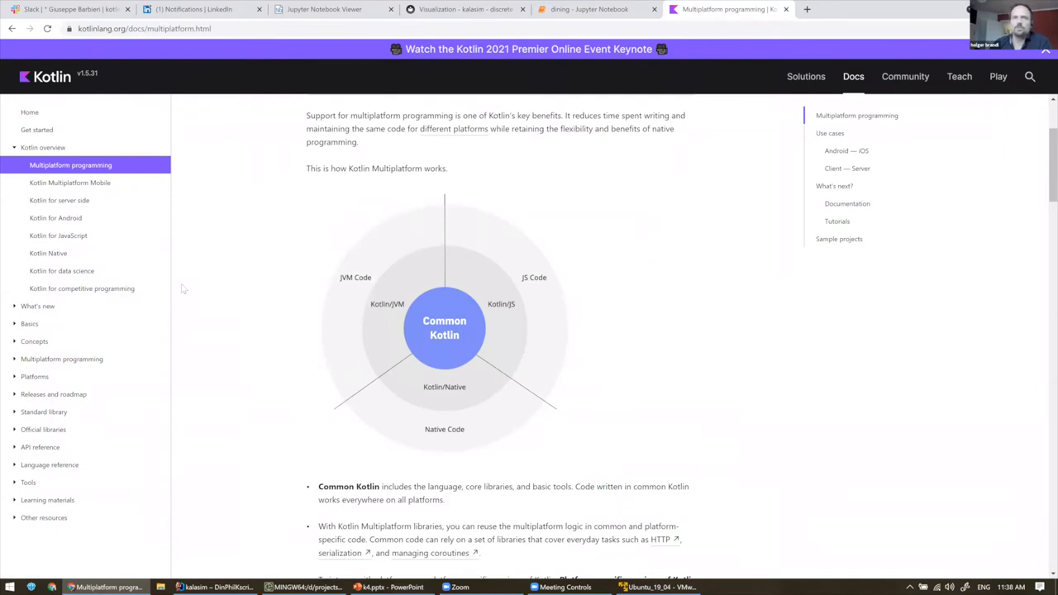
mouse_move(284, 371)
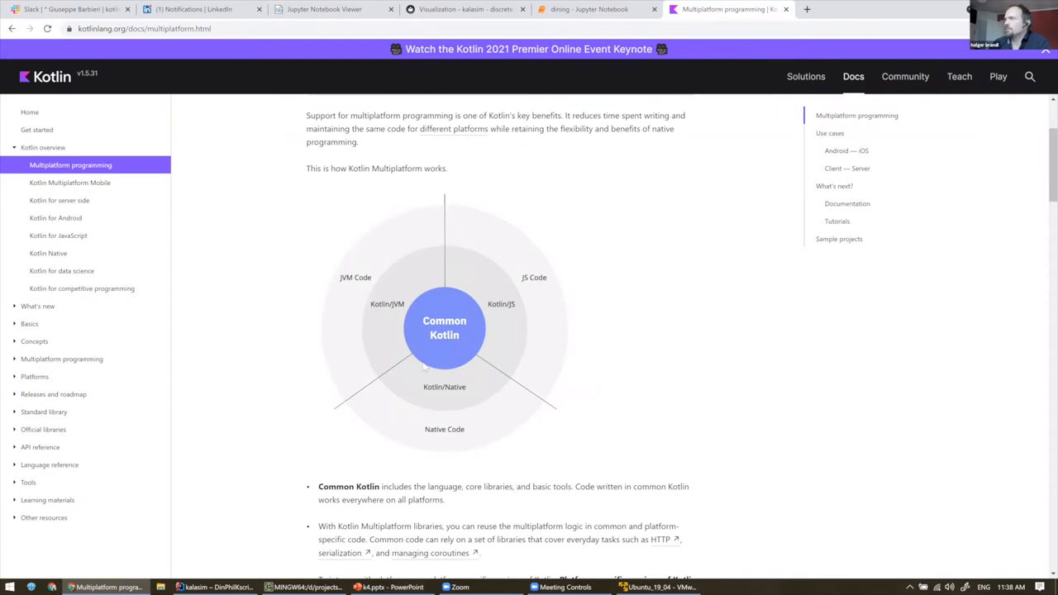
mouse_move(488, 326)
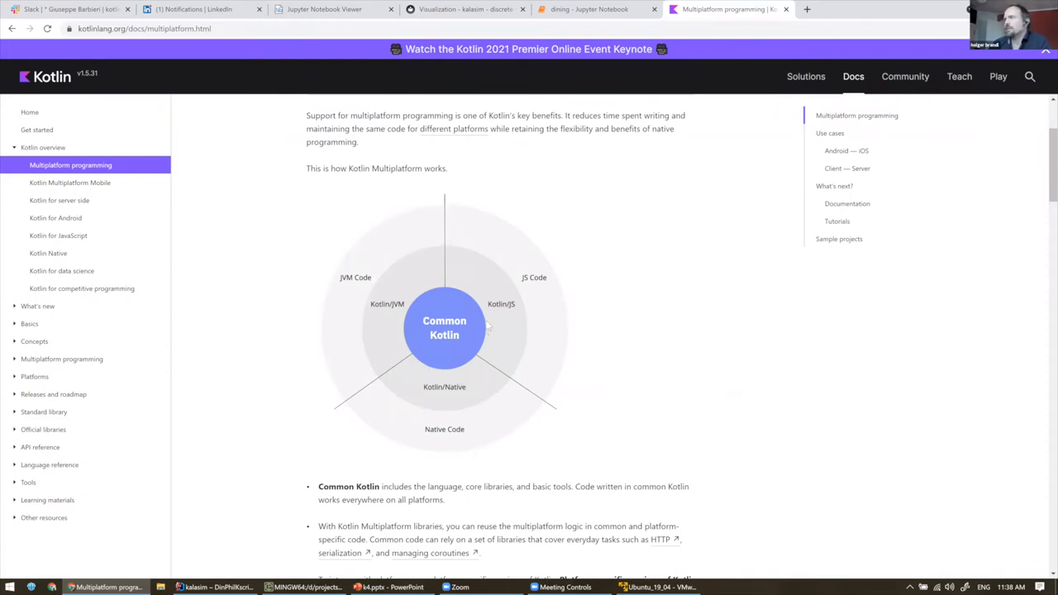
mouse_move(446, 341)
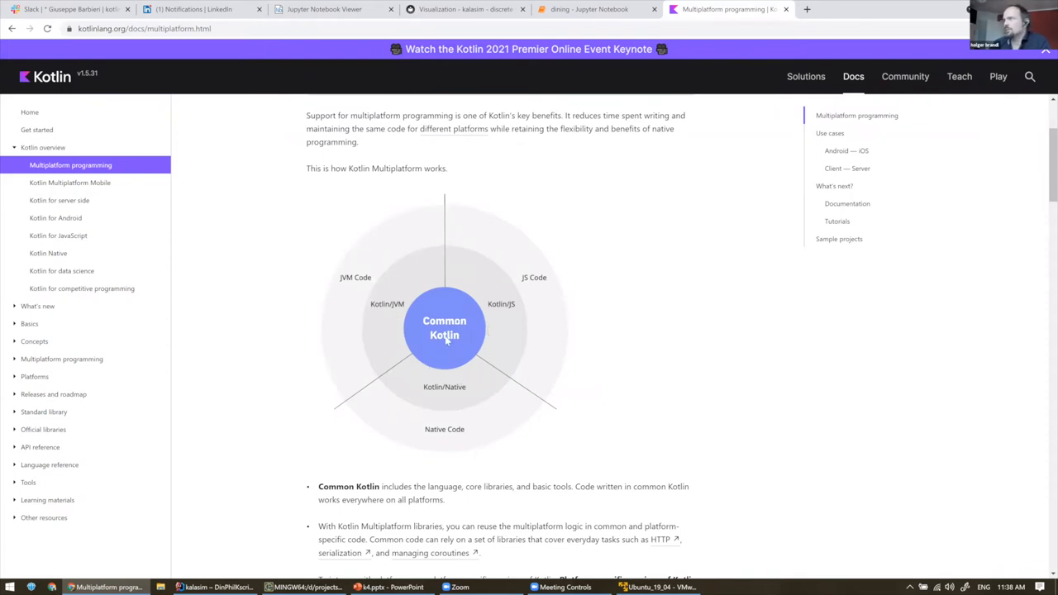
mouse_move(442, 445)
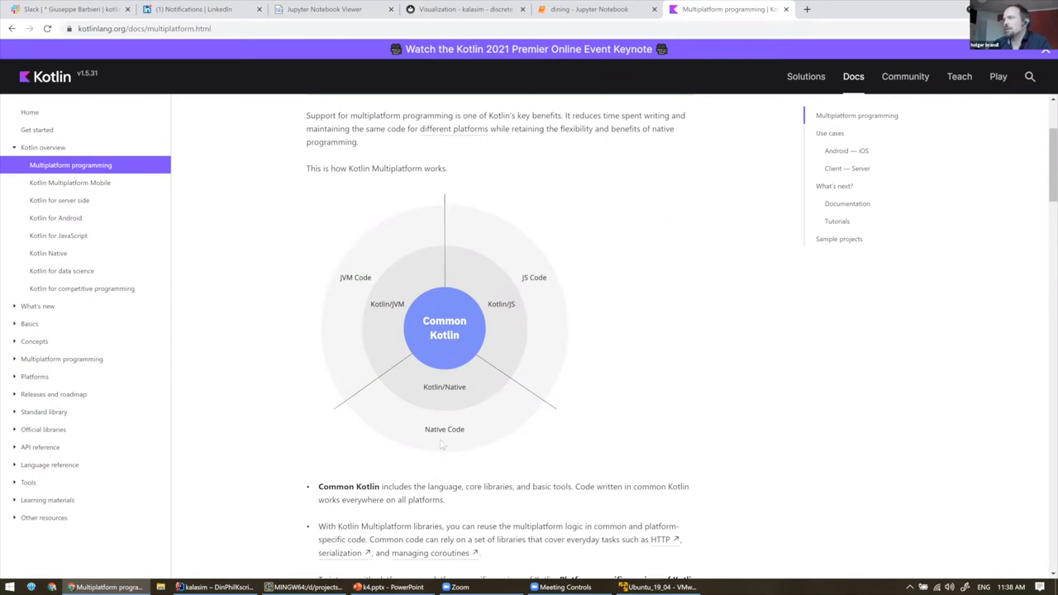
mouse_move(568, 279)
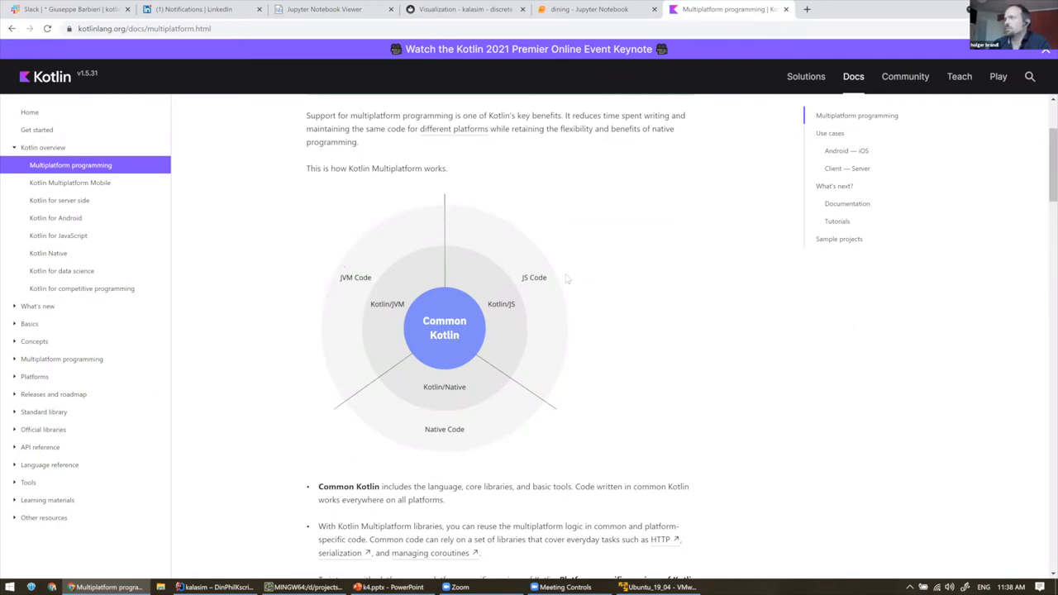
mouse_move(555, 310)
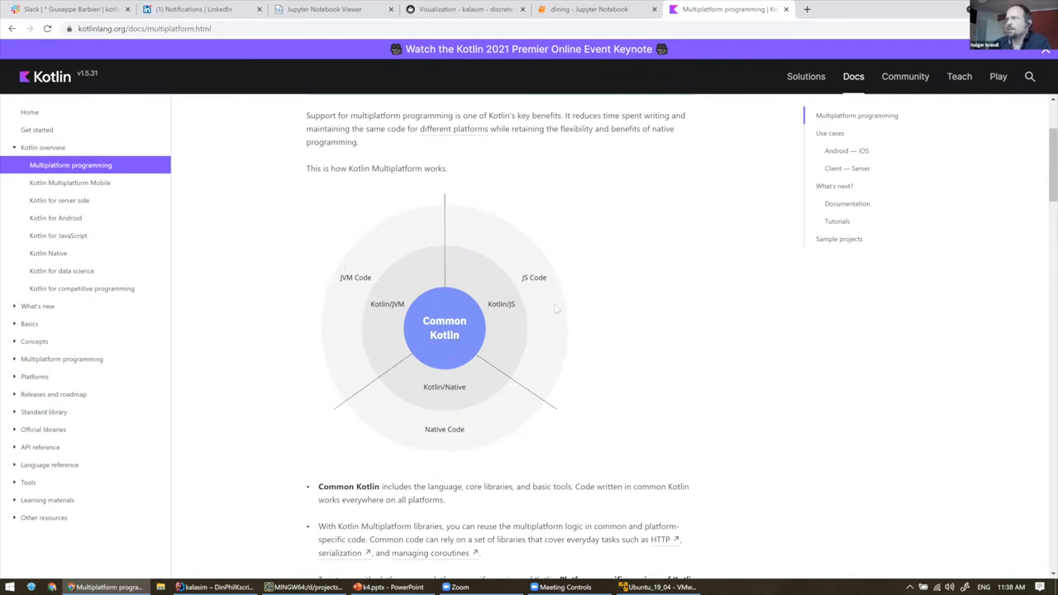
mouse_move(477, 376)
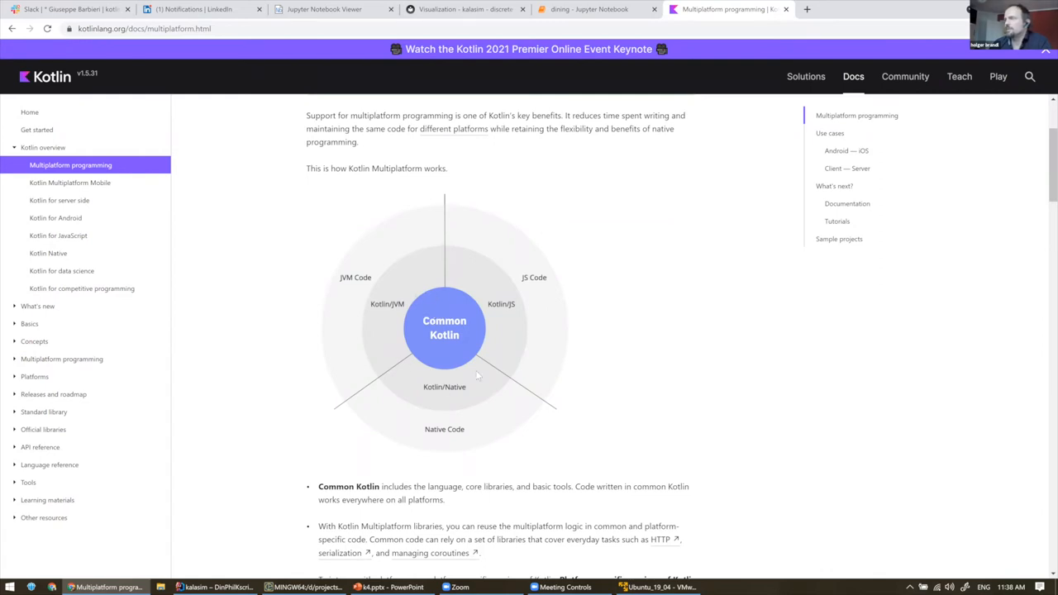
mouse_move(414, 349)
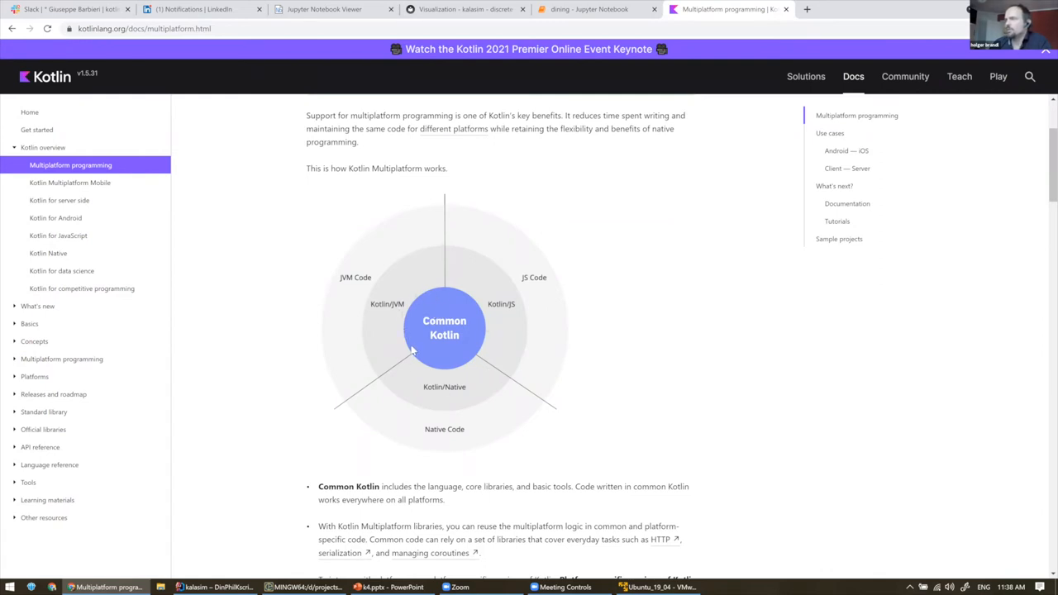
mouse_move(428, 250)
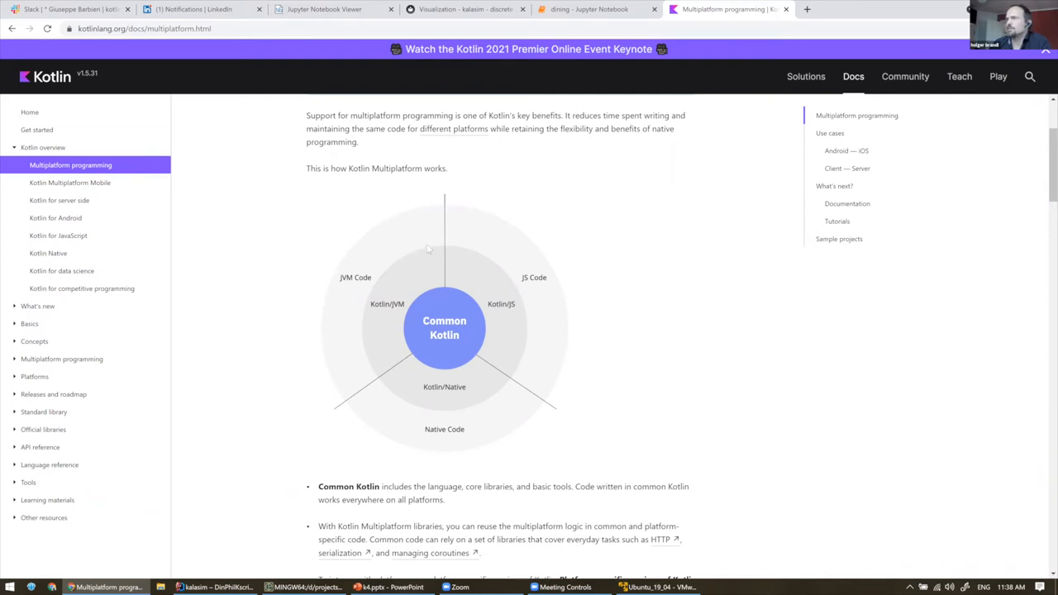
mouse_move(410, 309)
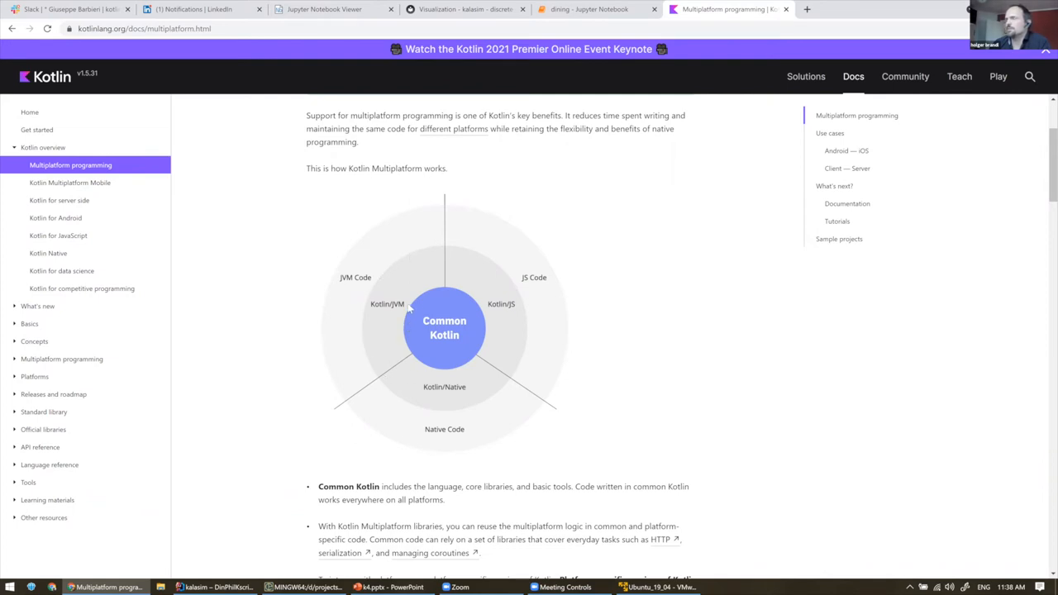
mouse_move(447, 289)
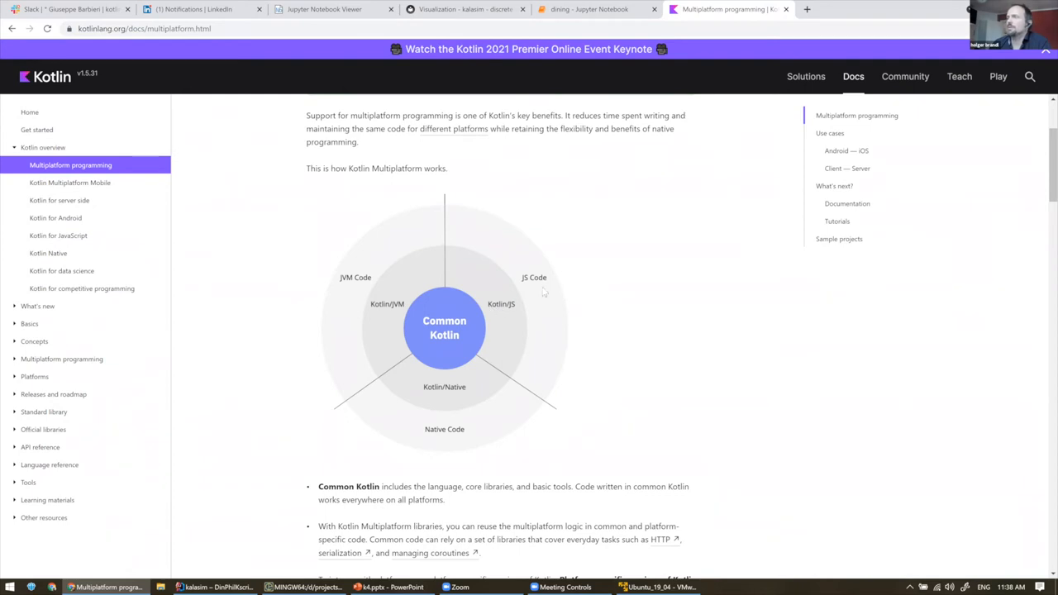
mouse_move(559, 284)
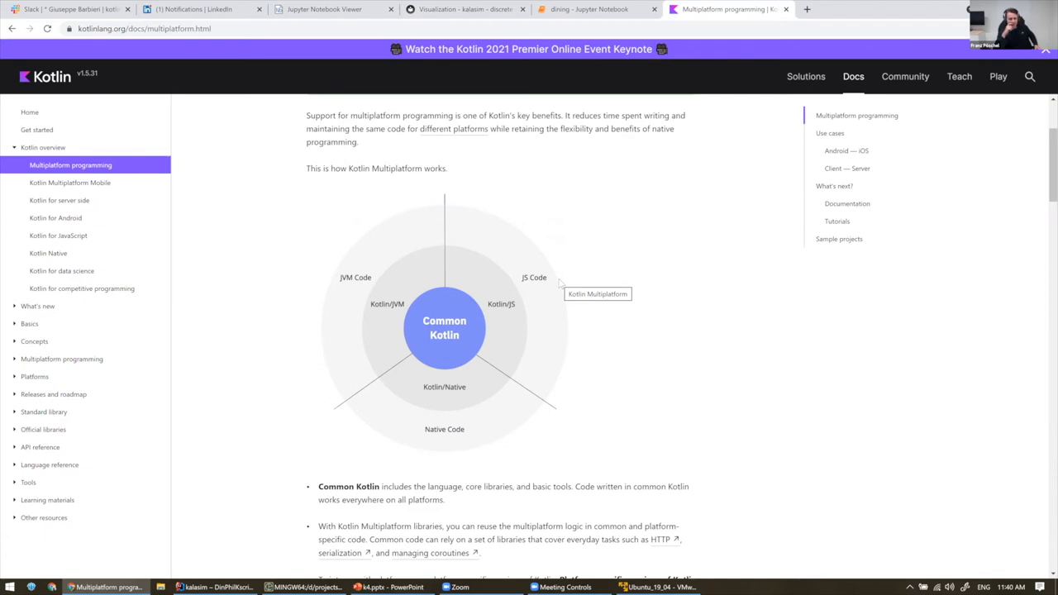
mouse_move(95, 362)
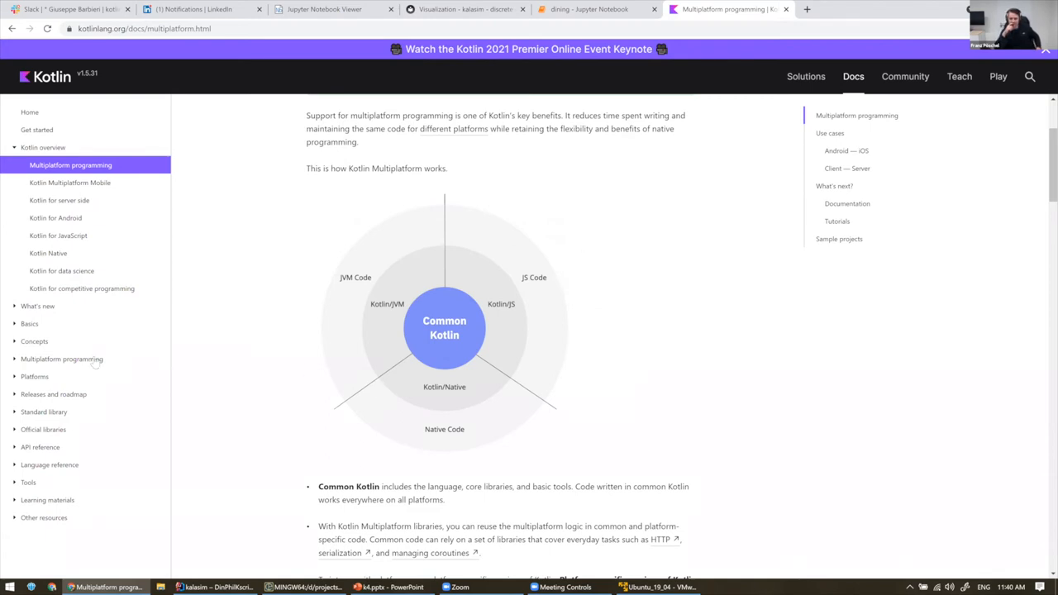
left_click(61, 359)
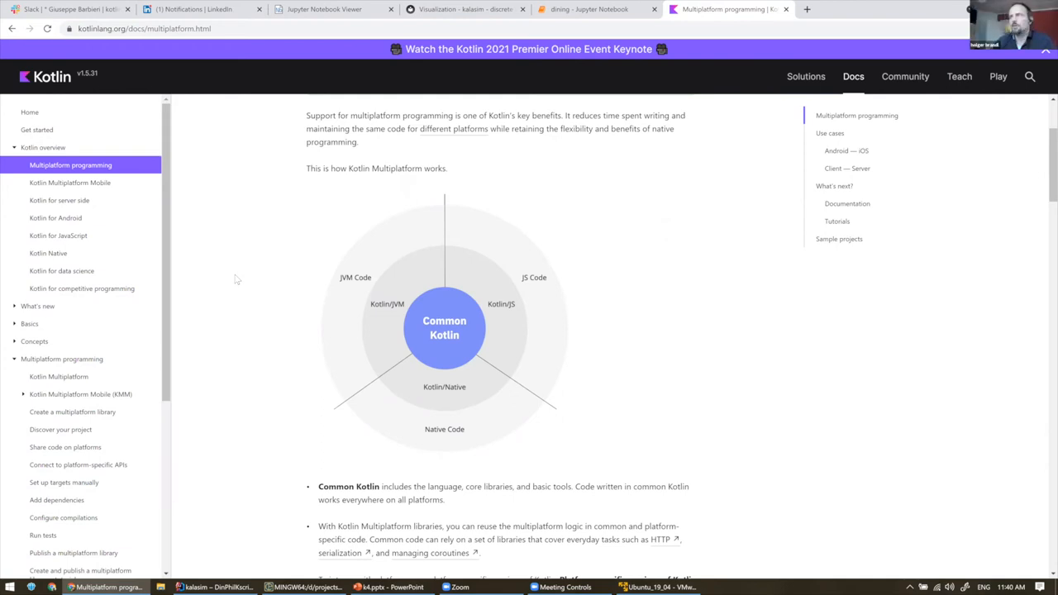
mouse_move(354, 207)
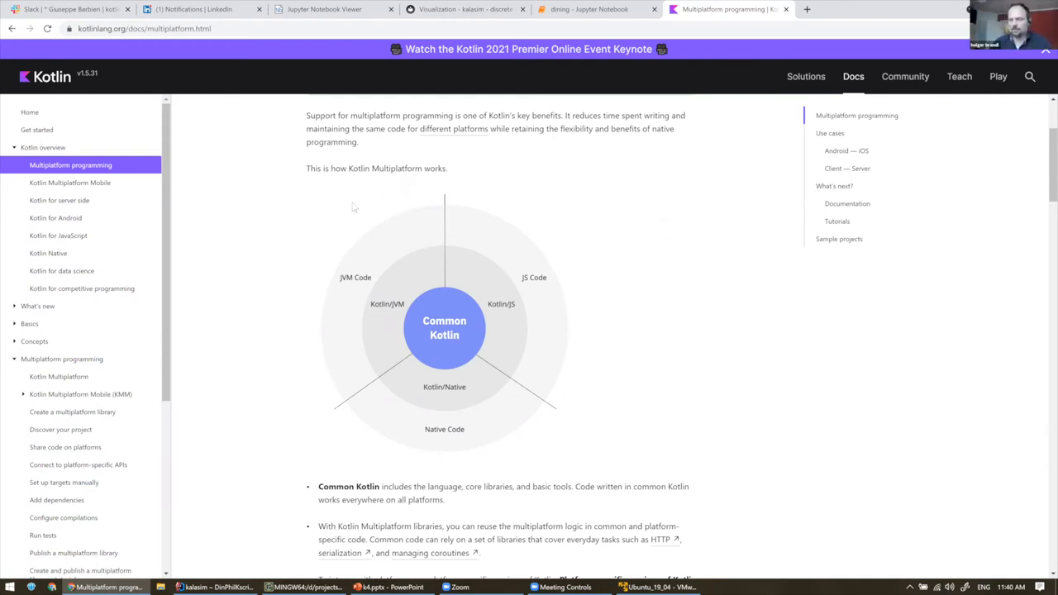
Search for Julia simulation and open the JuliaSim - Julia Computing result.
type("julia simulation")
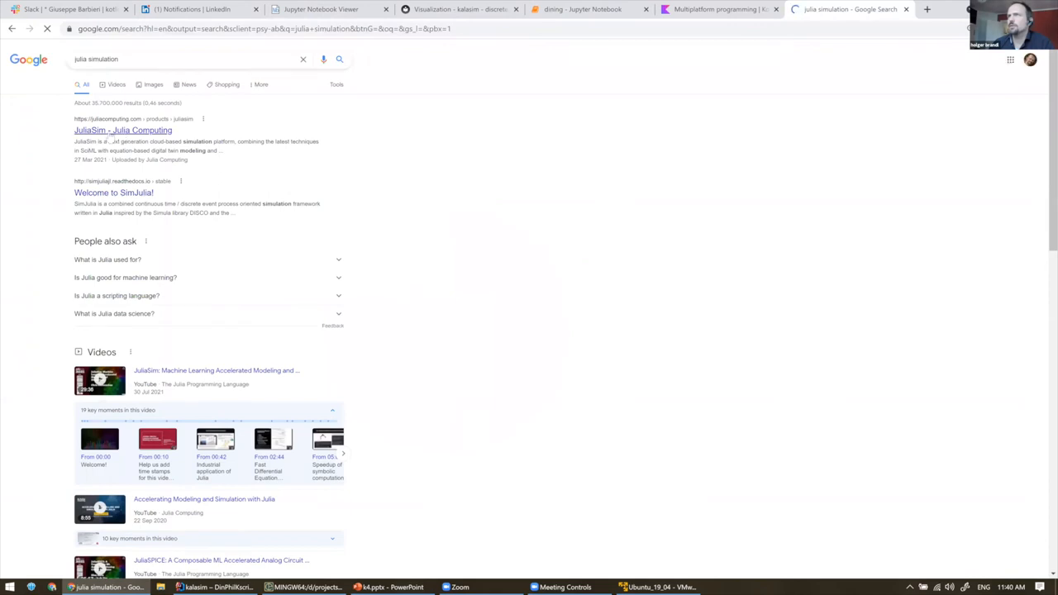
left_click(123, 130)
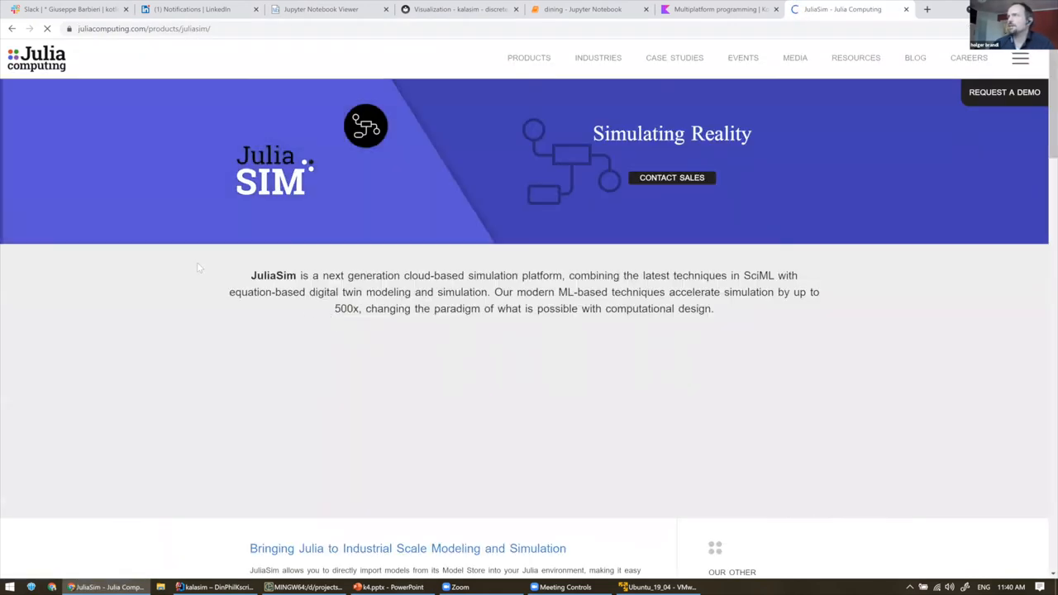
scroll("down", 3)
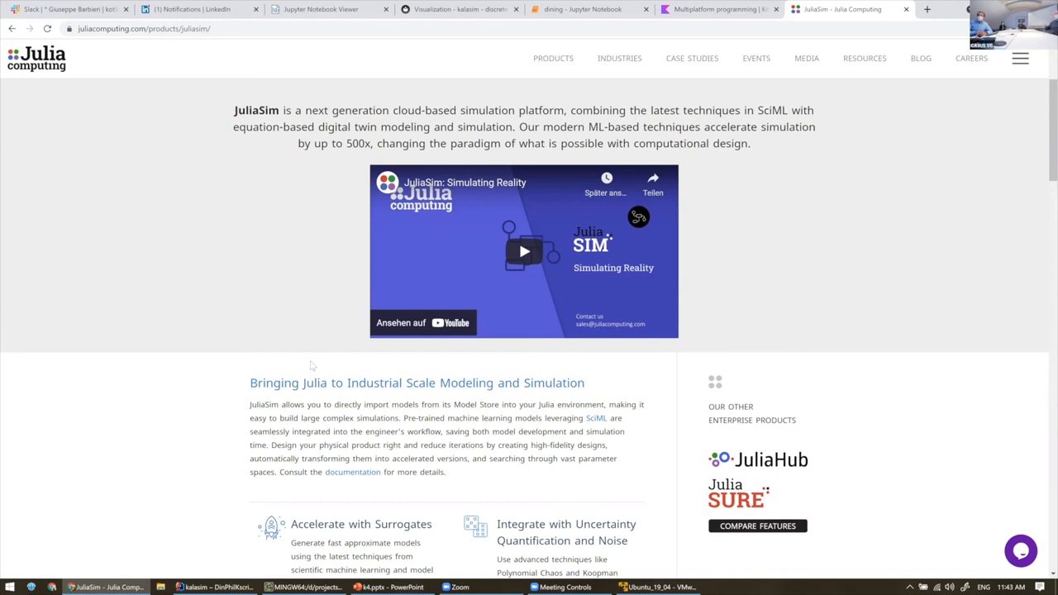
mouse_move(495, 544)
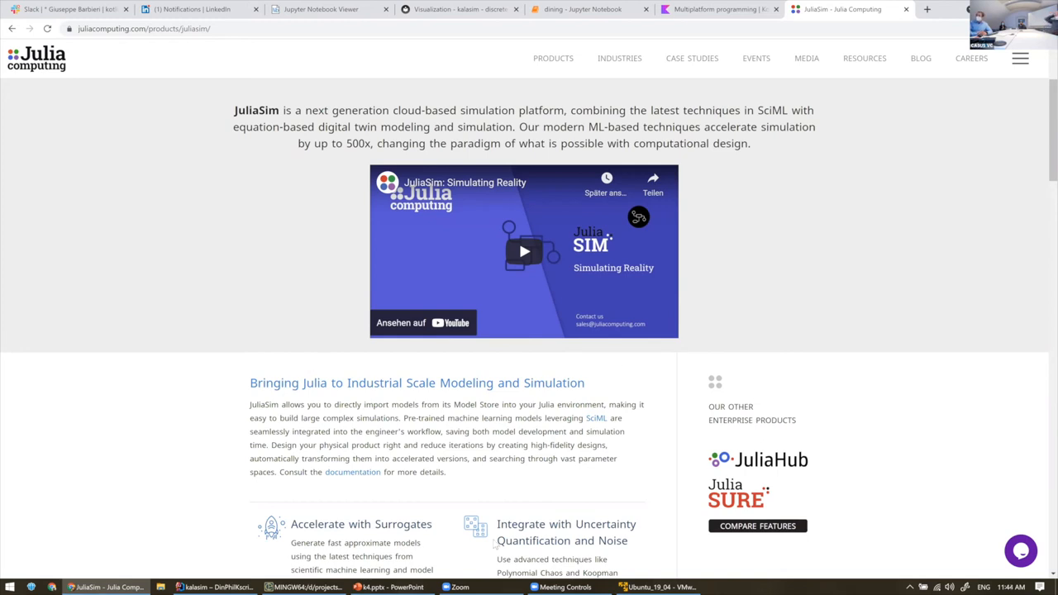